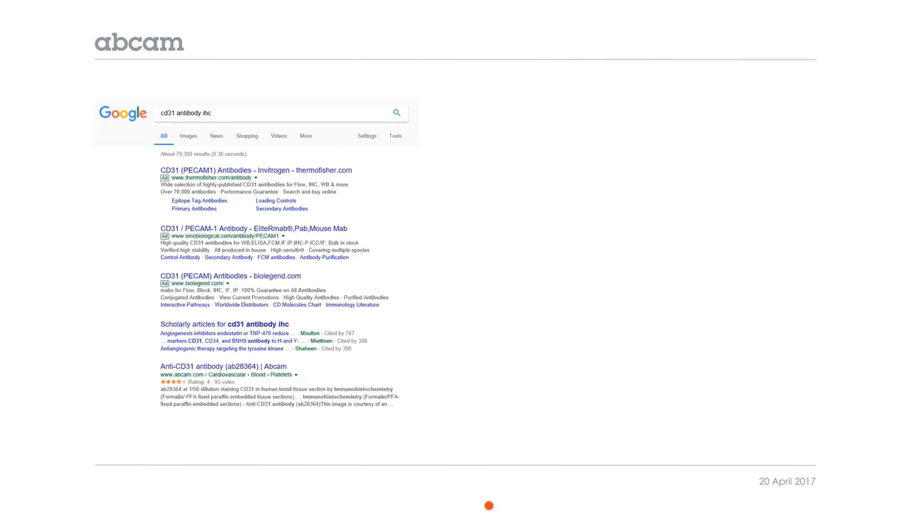
pyautogui.moveTo(514, 373)
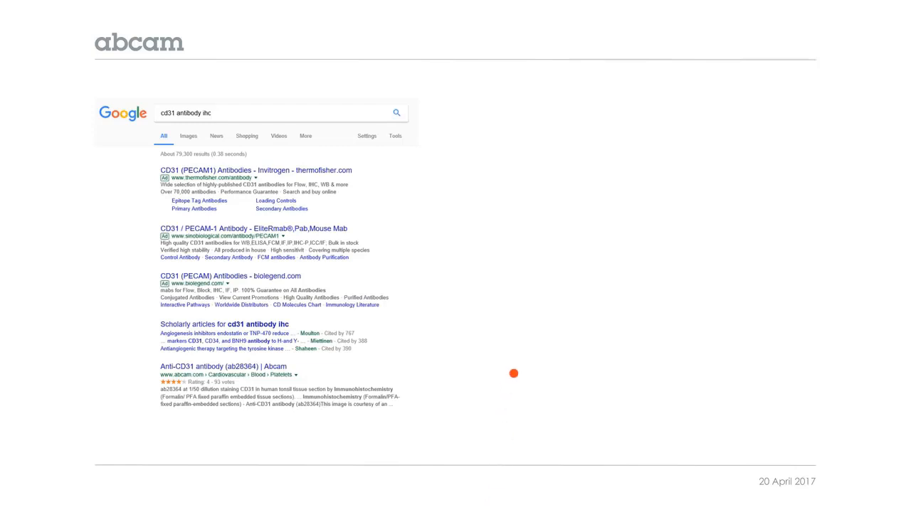
pyautogui.moveTo(501, 375)
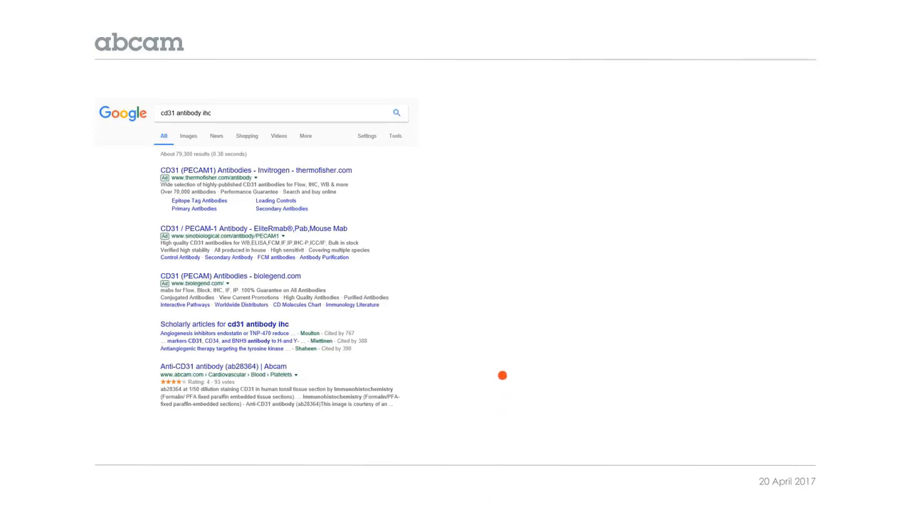
pyautogui.moveTo(463, 476)
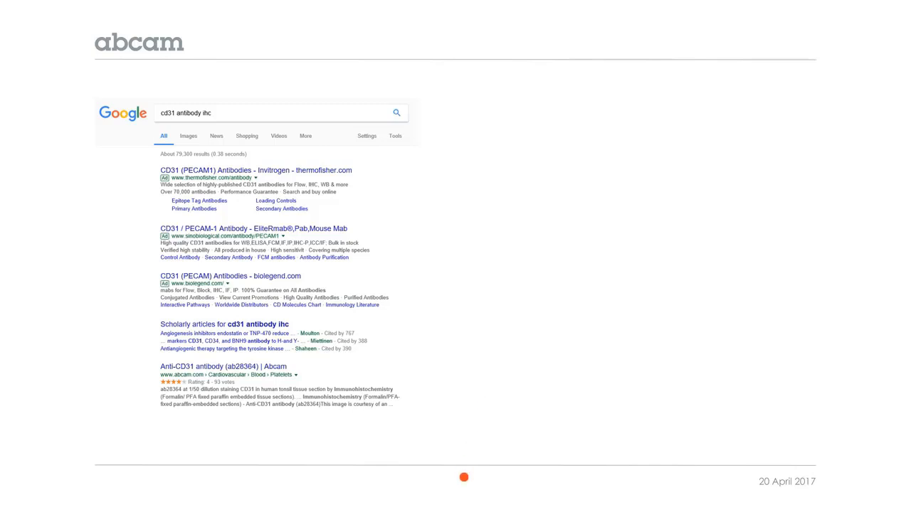
pyautogui.moveTo(477, 497)
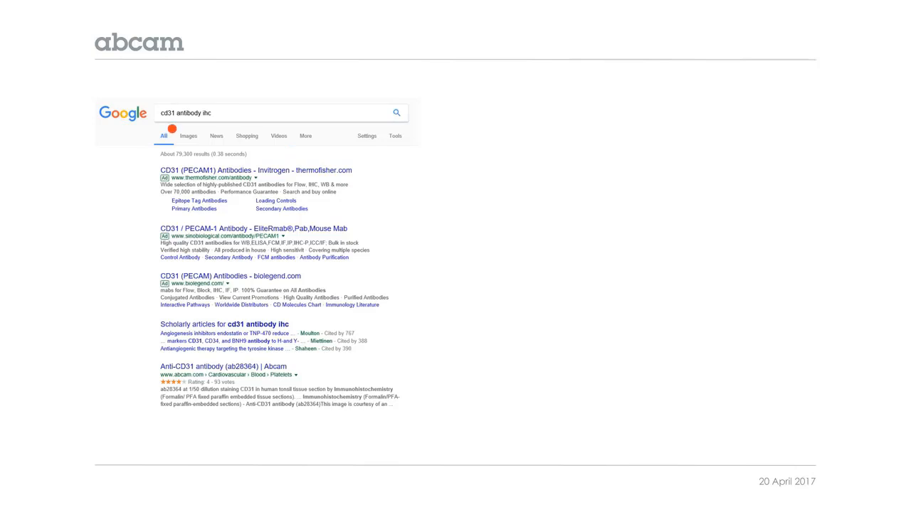
pyautogui.moveTo(224, 149)
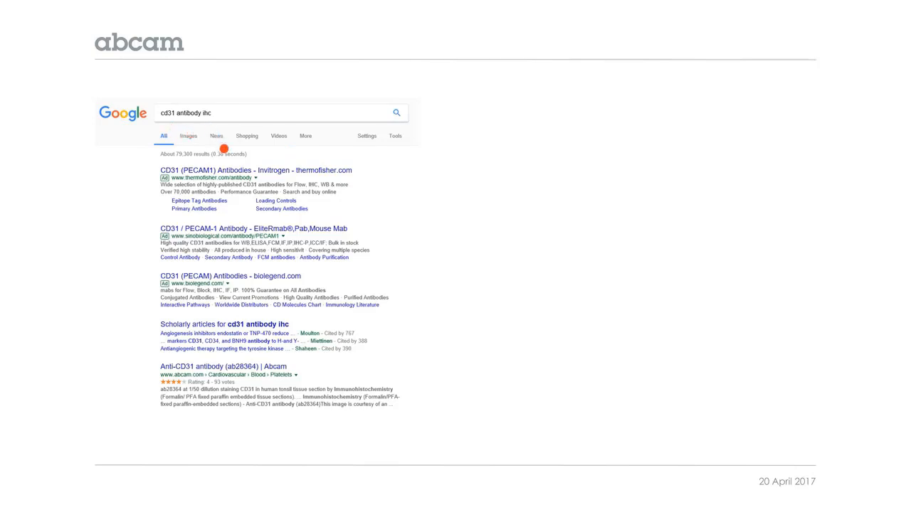
pyautogui.moveTo(384, 272)
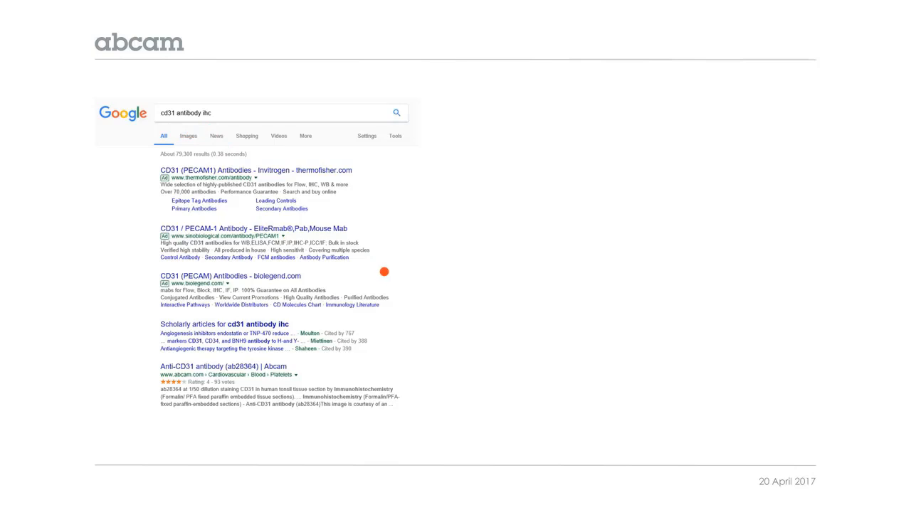
pyautogui.moveTo(491, 509)
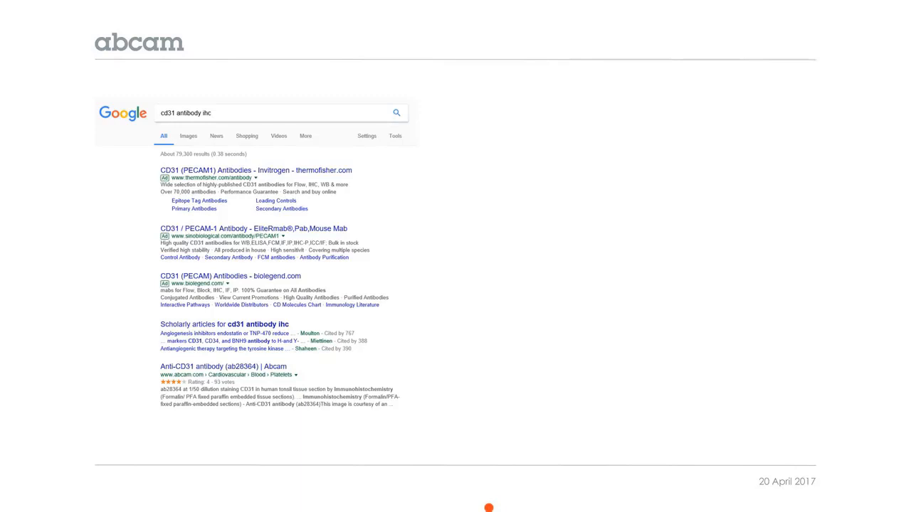
pyautogui.moveTo(224, 158)
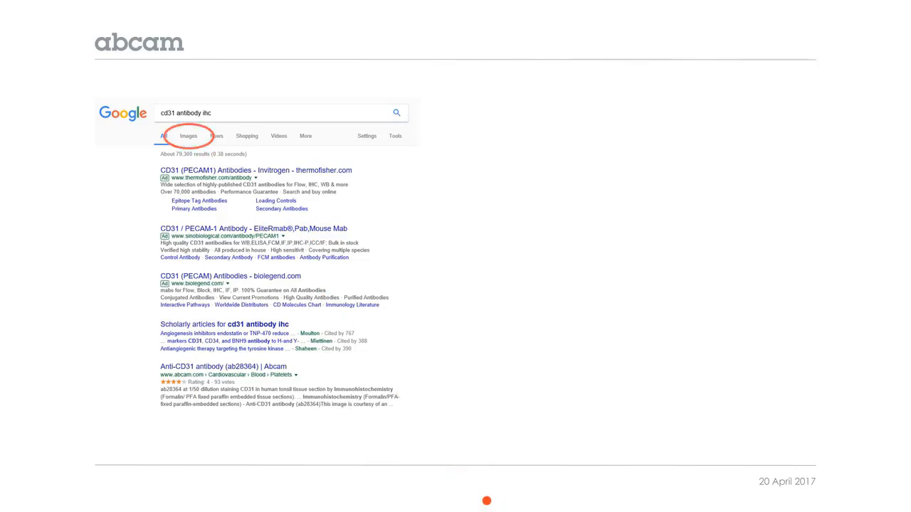
# Trigger the animation circling the Images tab in red on the cd31 antibody IHC Google screenshot.
pyautogui.click(188, 136)
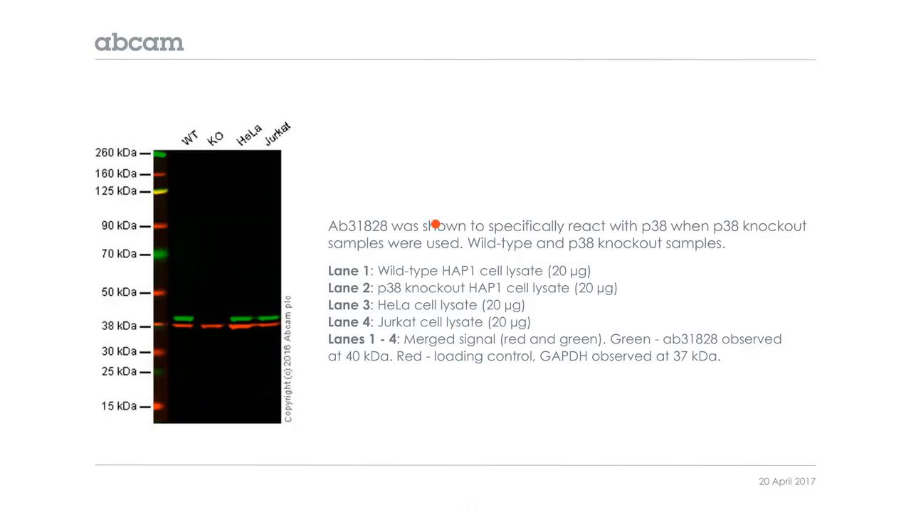
pyautogui.moveTo(471, 285)
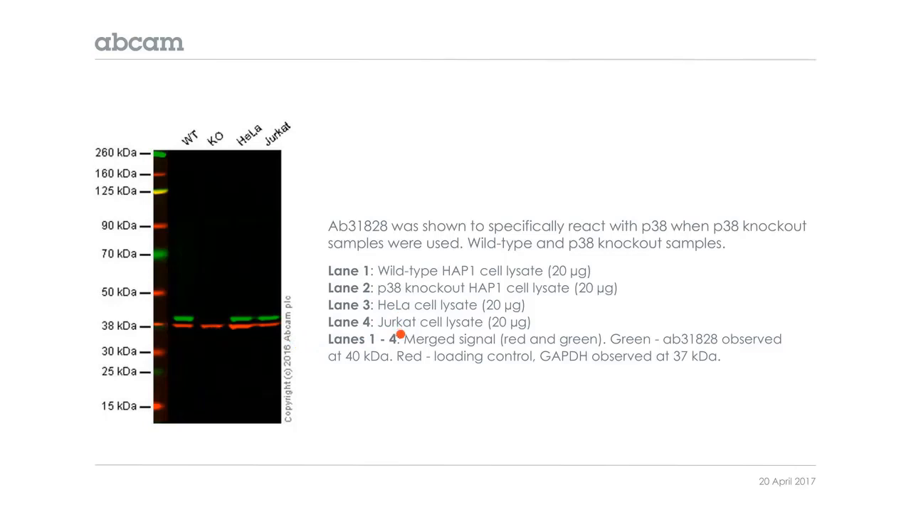
pyautogui.moveTo(422, 405)
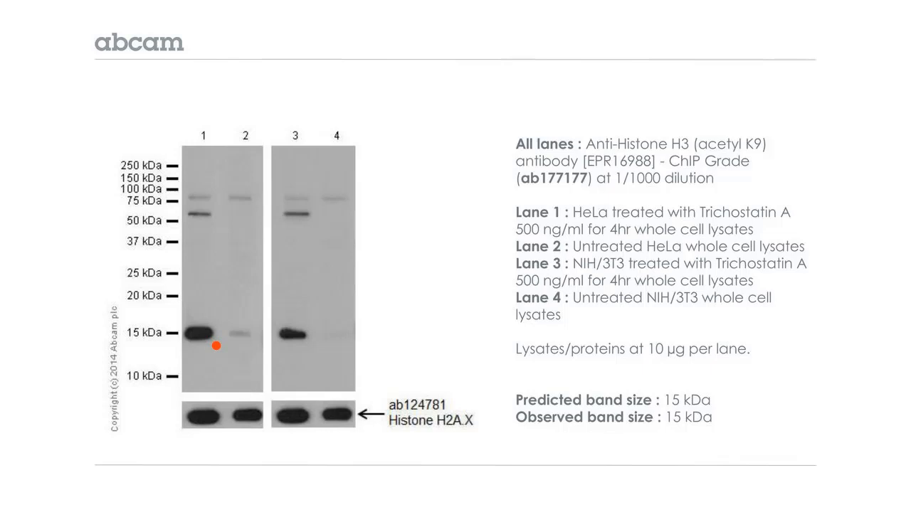
# Advance to the ab177177 Histone H3 acetyl K9 Western blot slide with treated and untreated lanes.
pyautogui.moveTo(216, 347); pyautogui.dragTo(205, 218)
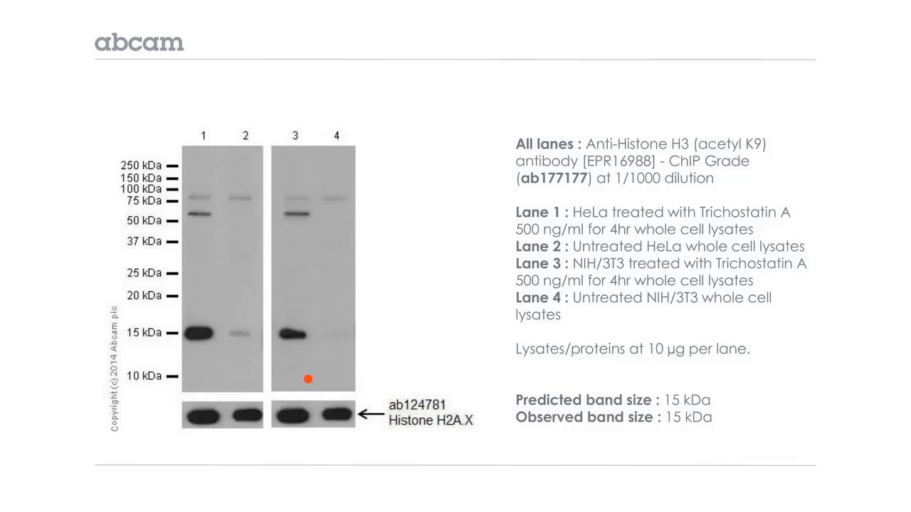
pyautogui.moveTo(618, 267)
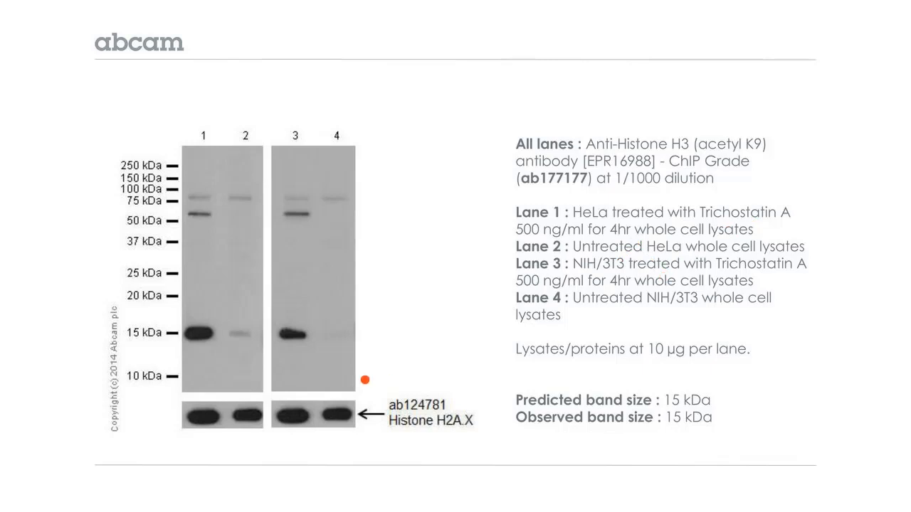
pyautogui.moveTo(484, 500)
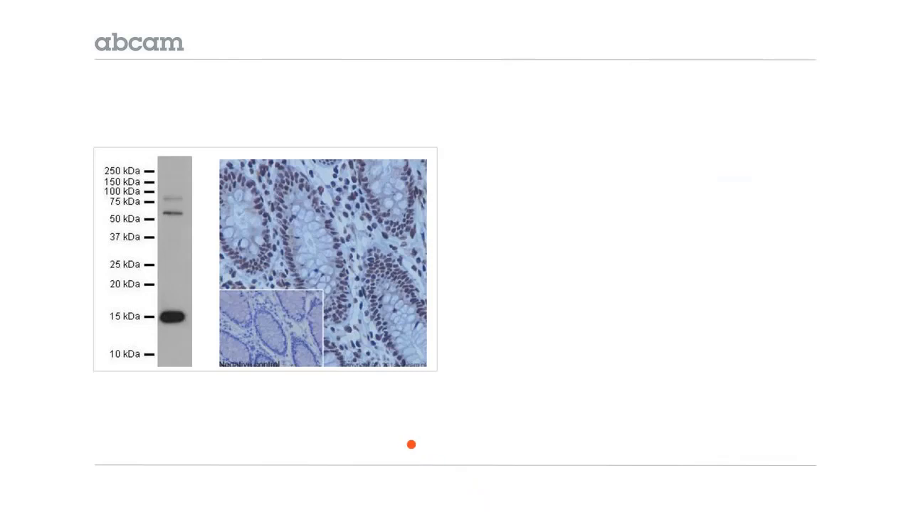
pyautogui.moveTo(341, 249)
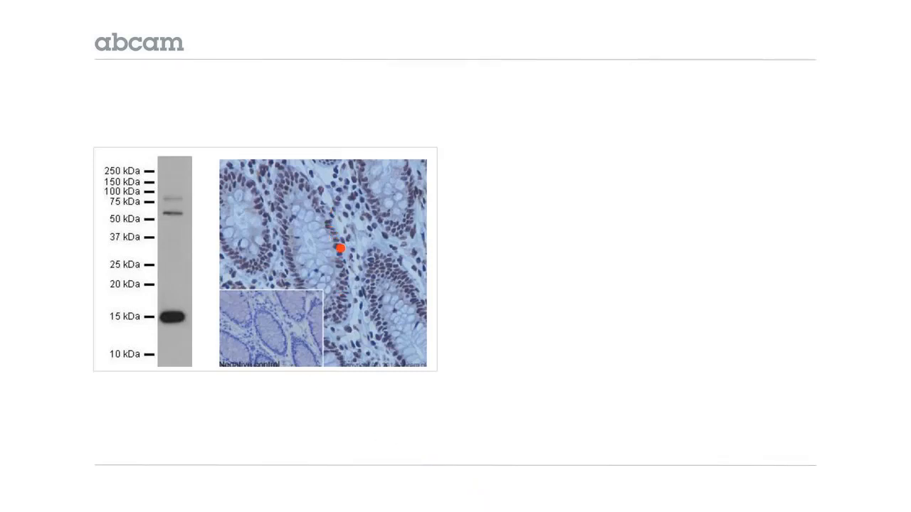
pyautogui.moveTo(183, 317)
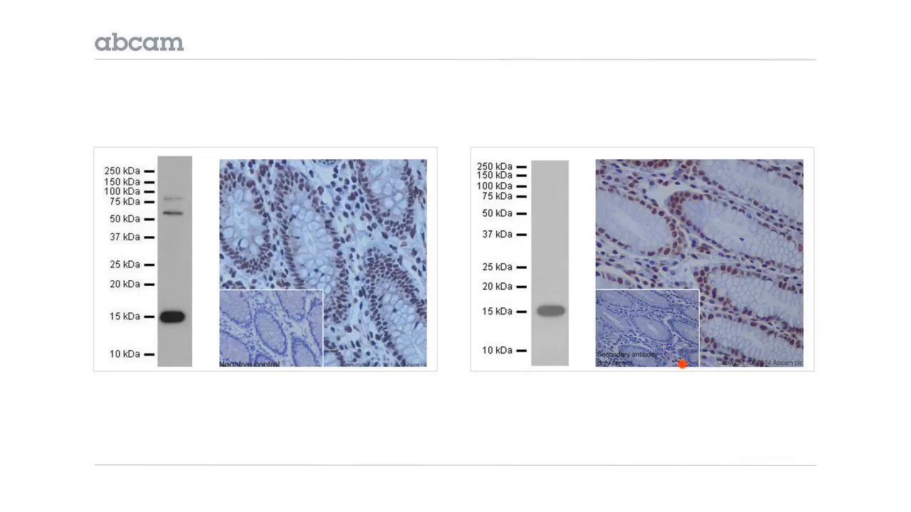
pyautogui.moveTo(737, 324)
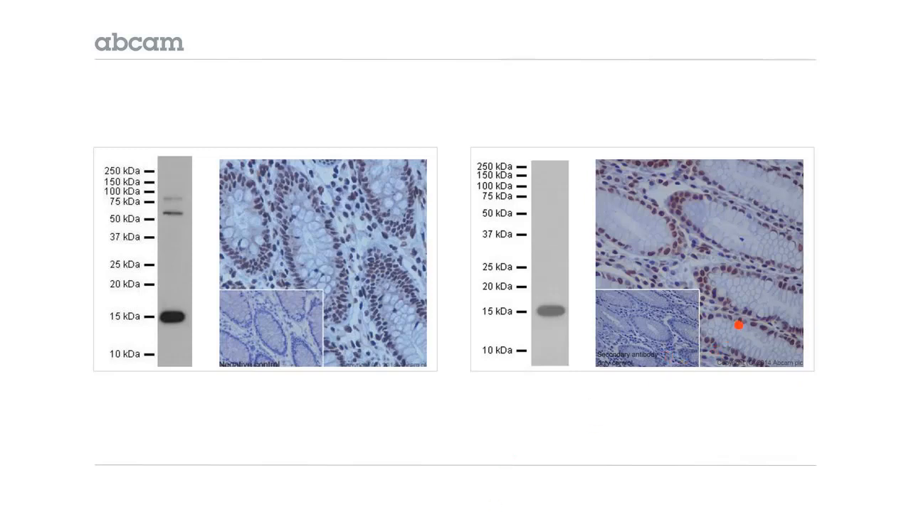